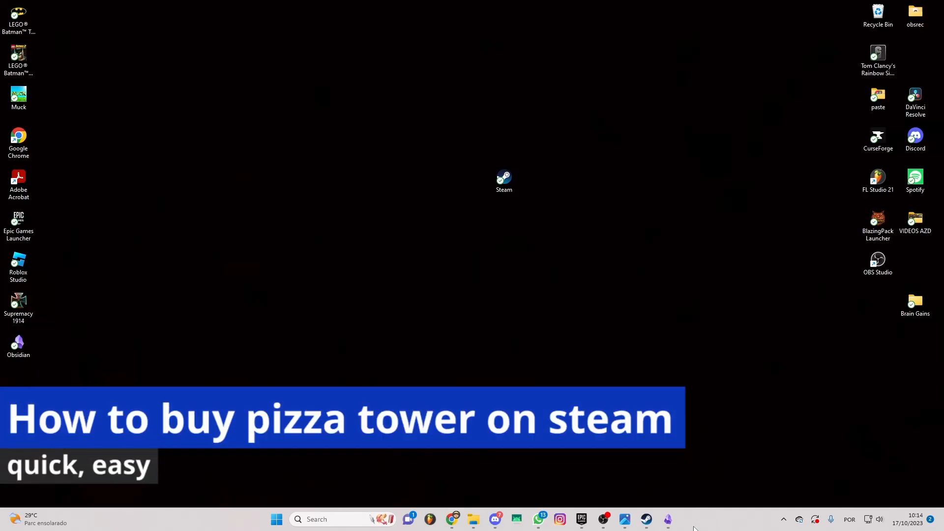
pyautogui.moveTo(692, 523)
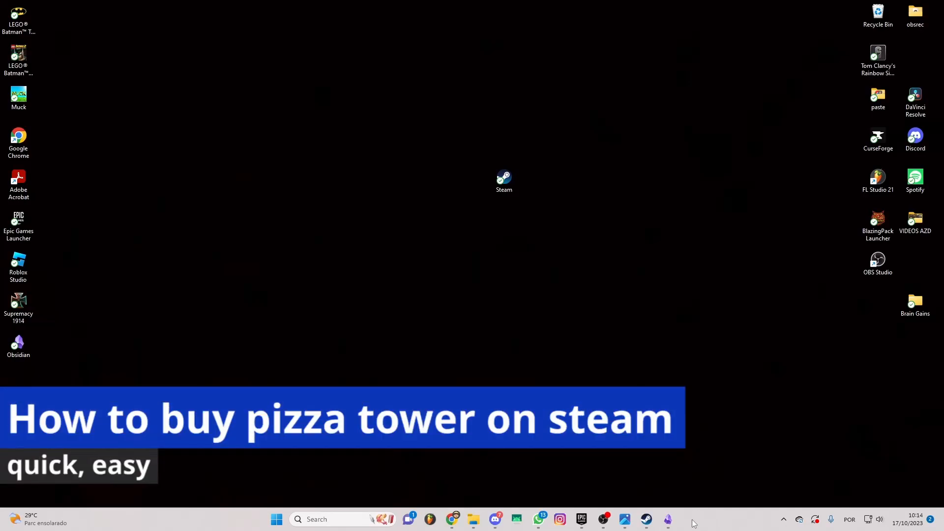
pyautogui.moveTo(373, 105)
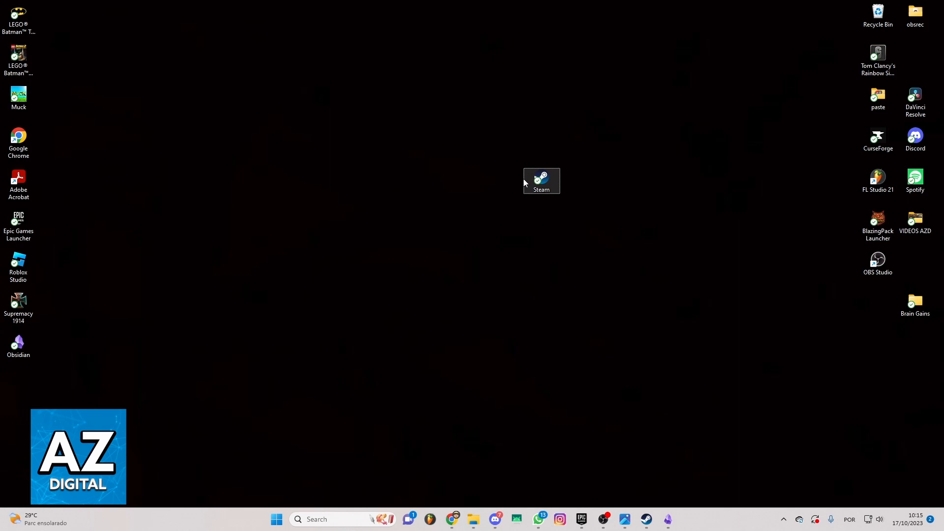
# - Launch Steam from the desktop shortcut and show the Store front page from the top
pyautogui.doubleClick(540, 180)
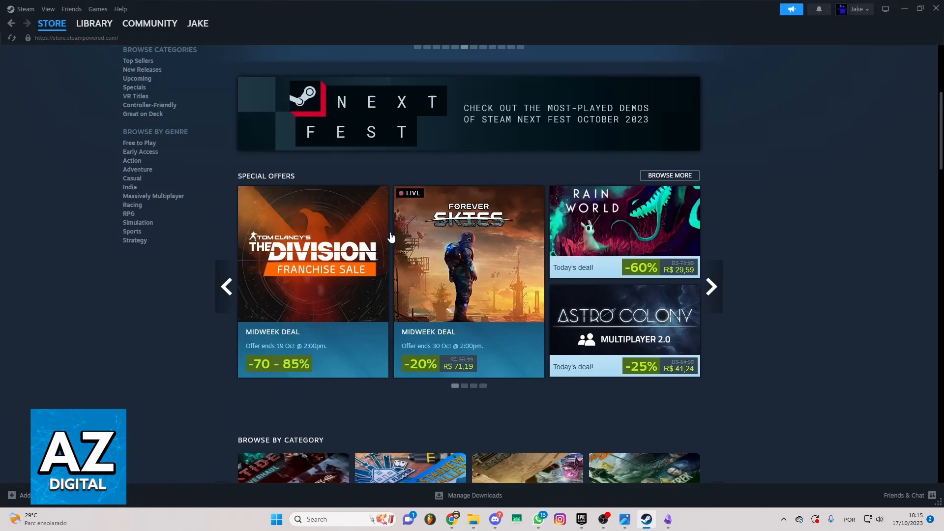
pyautogui.click(94, 23)
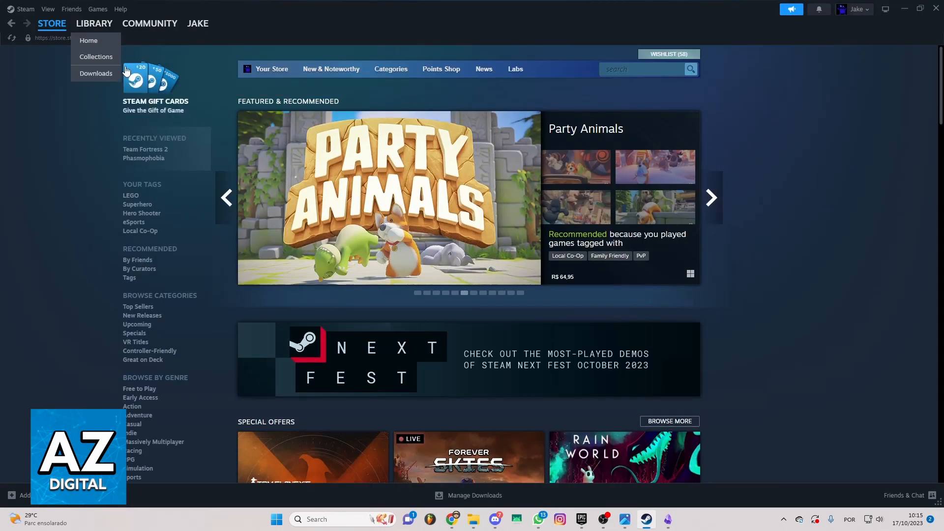
pyautogui.click(84, 113)
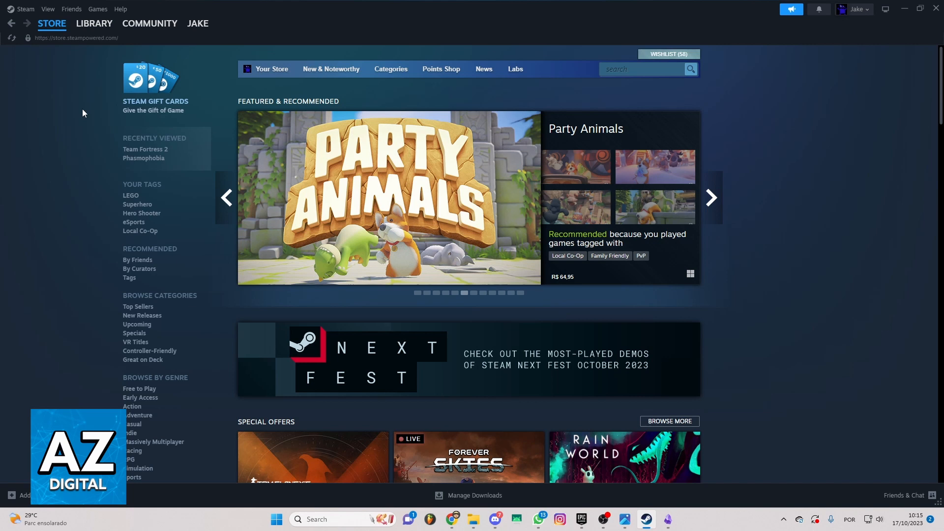
pyautogui.moveTo(54, 52)
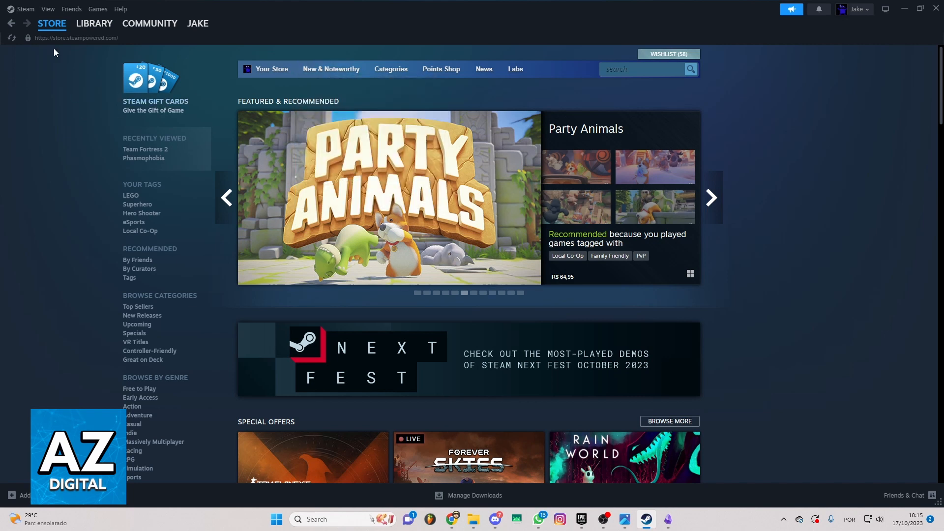
pyautogui.click(710, 198)
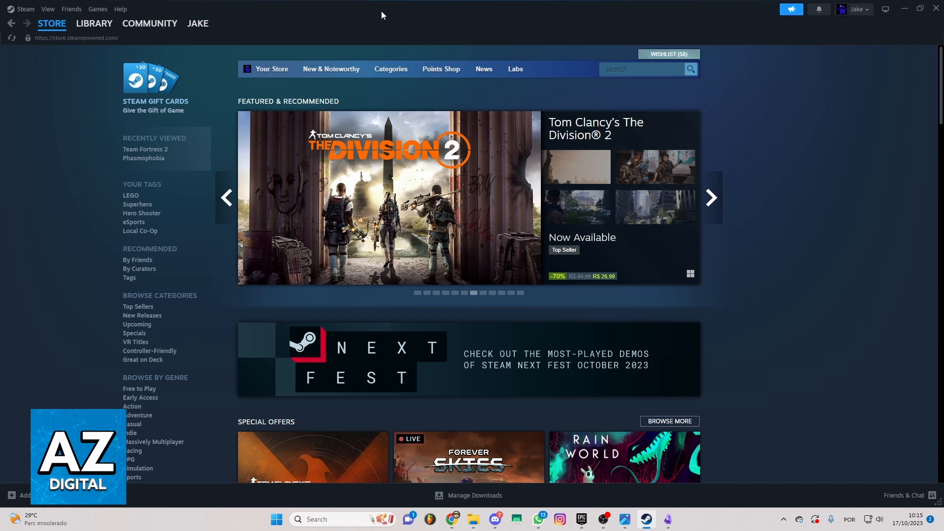
pyautogui.click(710, 198)
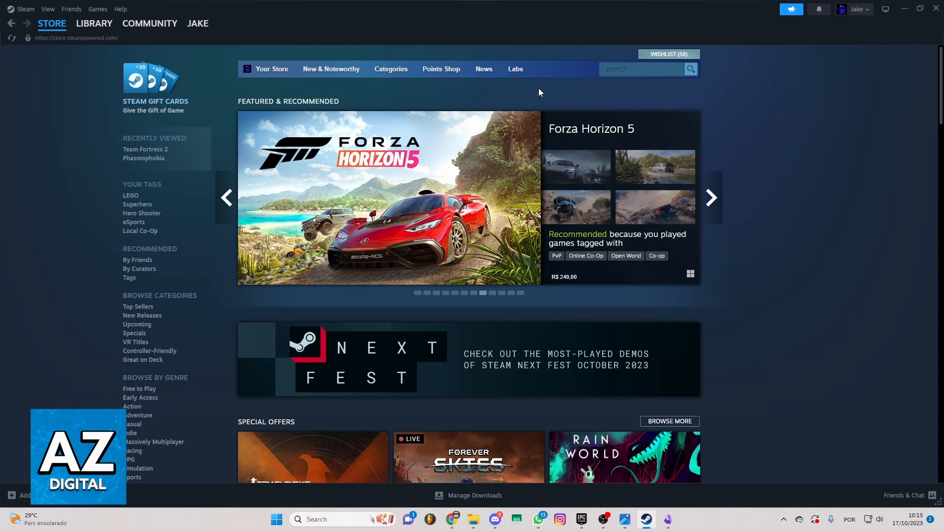
# - Search the Steam store for 'pizza tower' to list Pizza Tower results
pyautogui.click(641, 69)
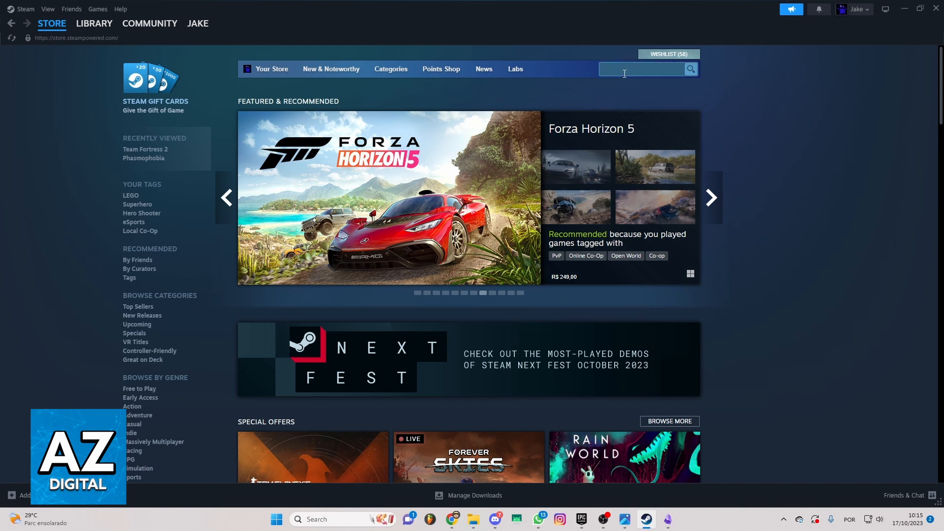
pyautogui.write('pizz')
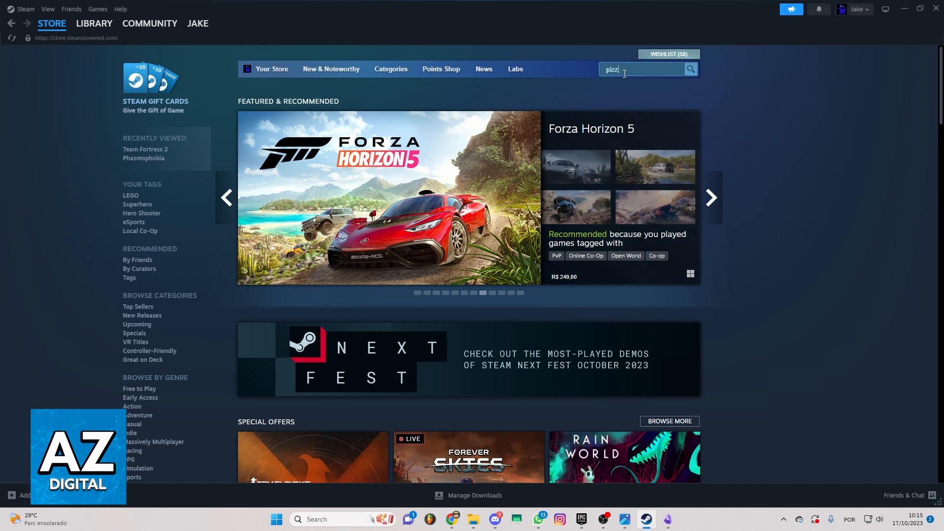
pyautogui.press('Return')
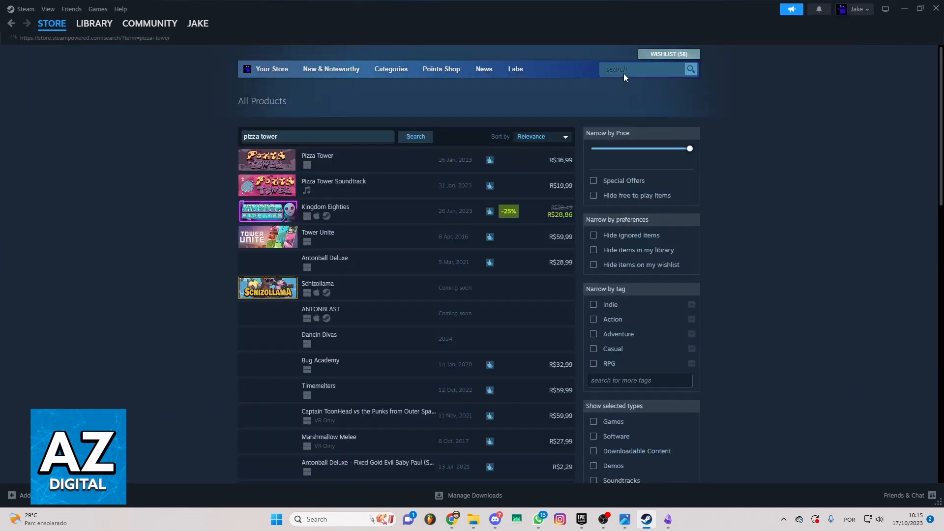
pyautogui.click(594, 239)
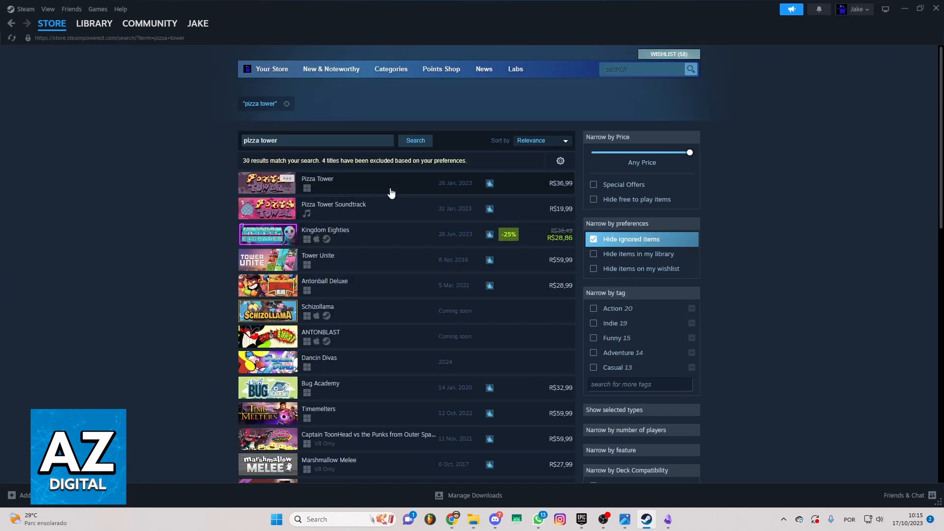
pyautogui.moveTo(533, 190)
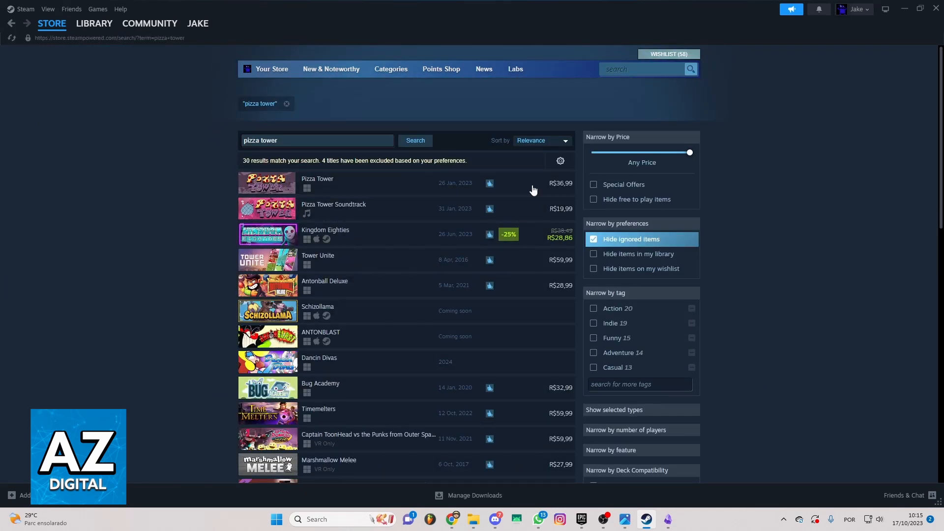
pyautogui.moveTo(384, 225)
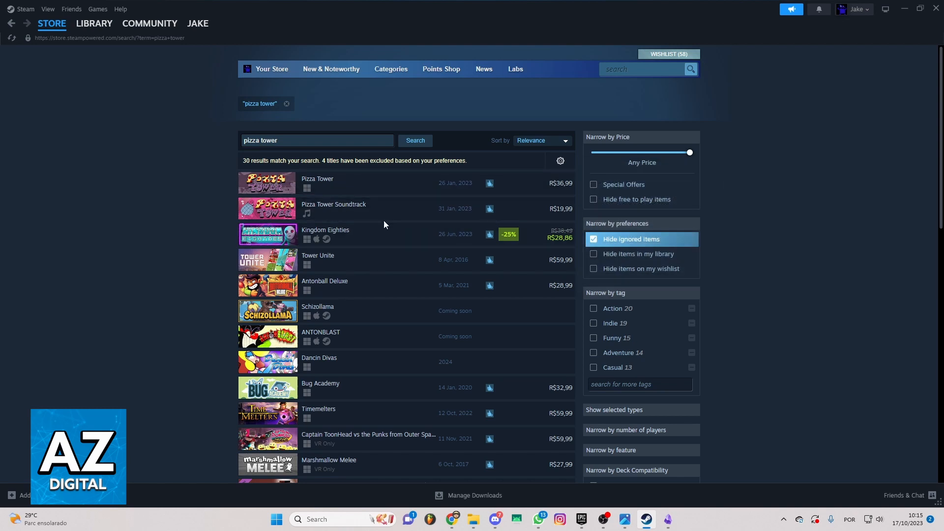
pyautogui.moveTo(312, 215)
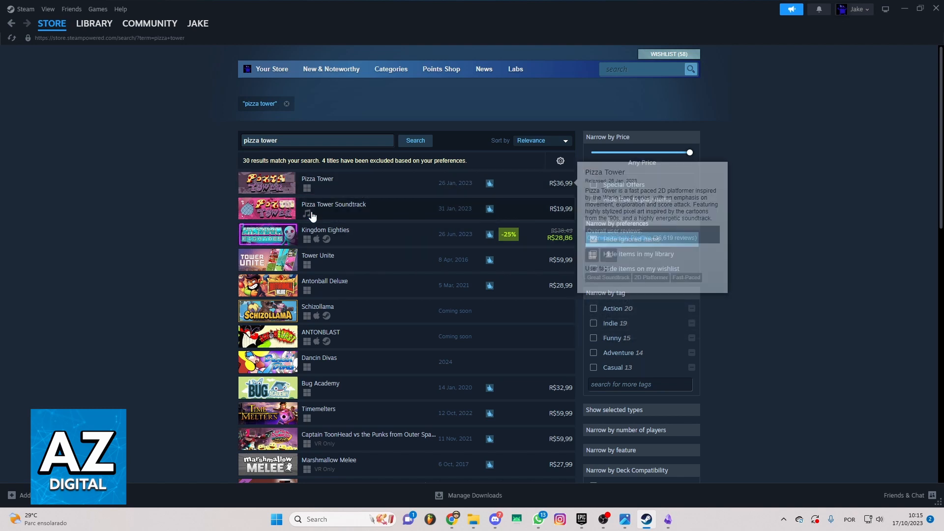
# - Open the Pizza Tower store page and add it to the cart at R$ 36,99
pyautogui.click(317, 179)
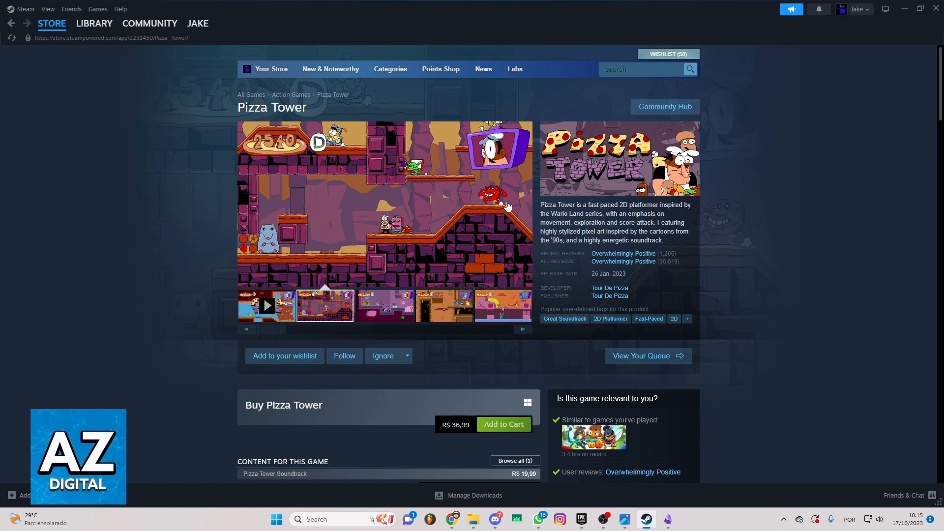
pyautogui.moveTo(473, 209)
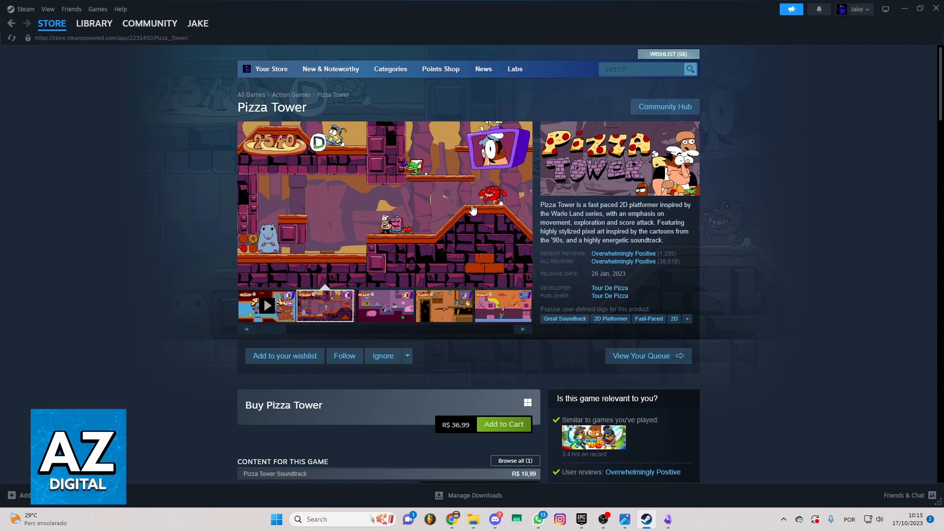
pyautogui.moveTo(617, 167)
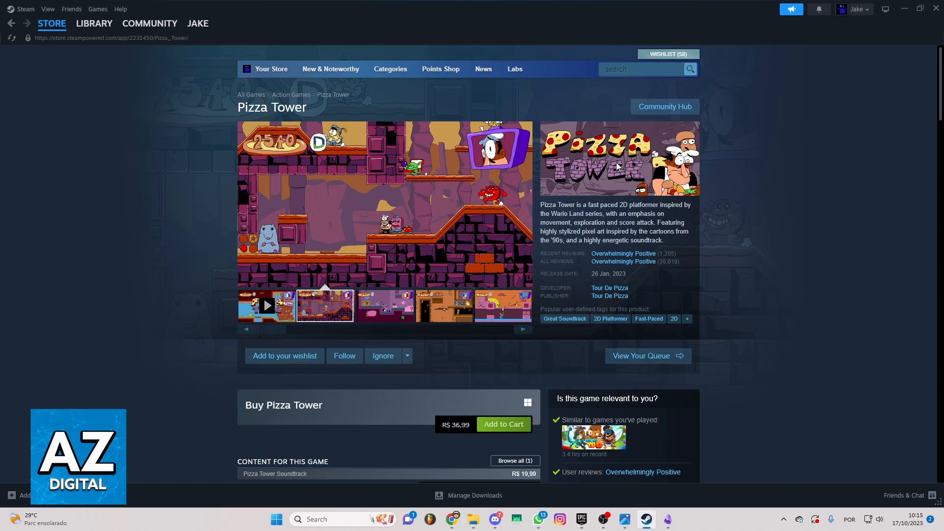
pyautogui.moveTo(480, 348)
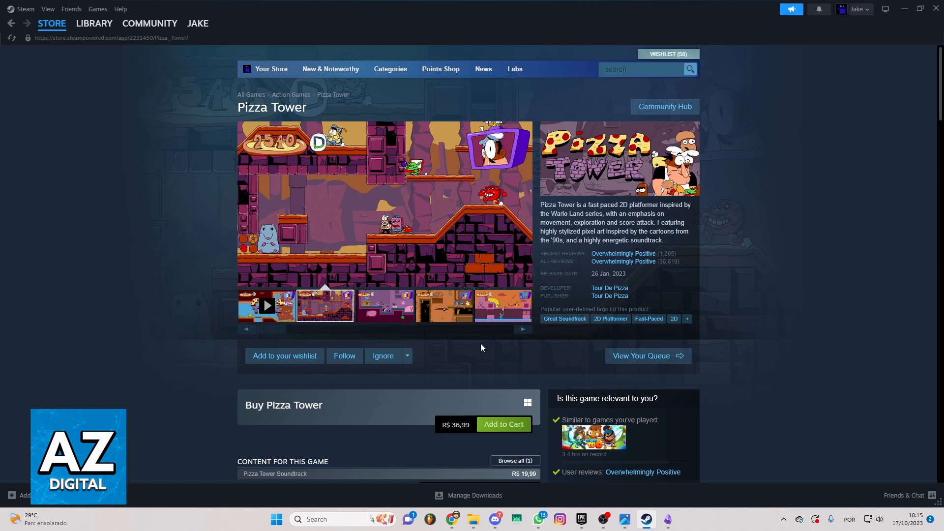
pyautogui.moveTo(562, 263)
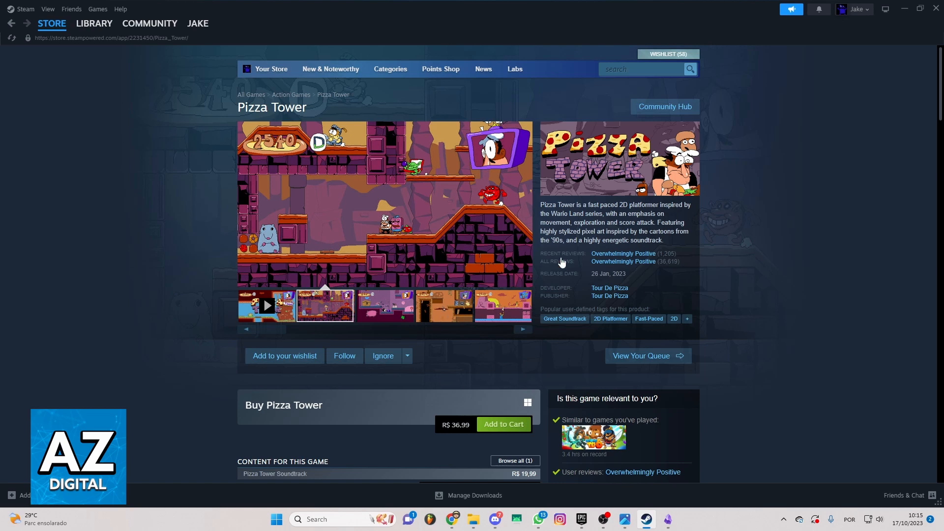
pyautogui.scroll(-3)
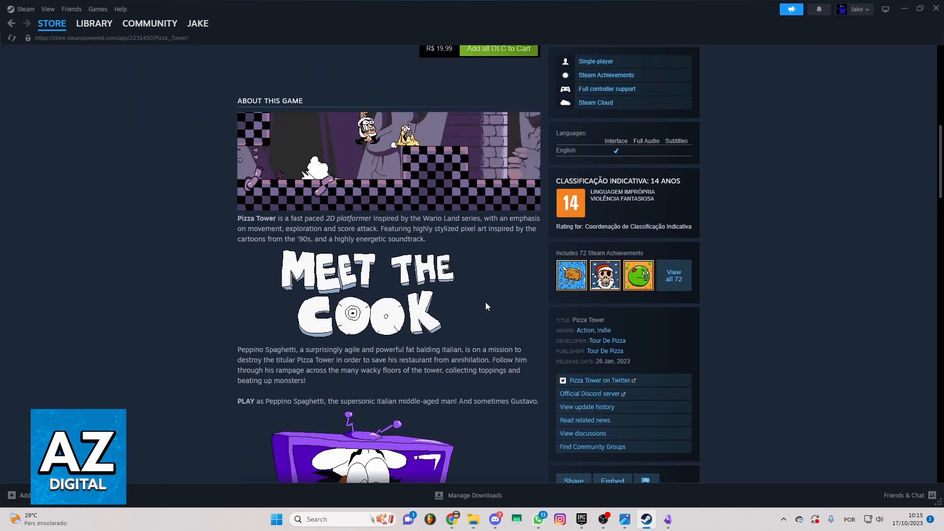
pyautogui.scroll(3)
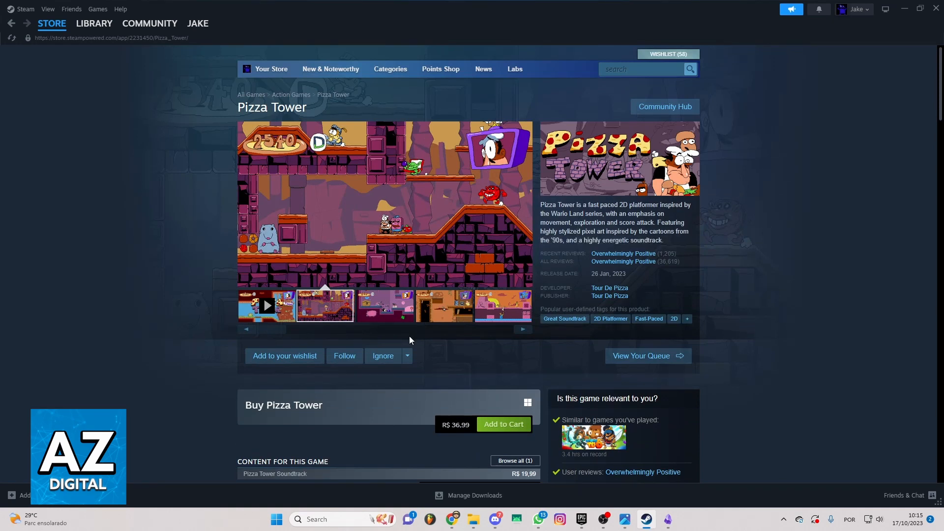
pyautogui.moveTo(383, 423)
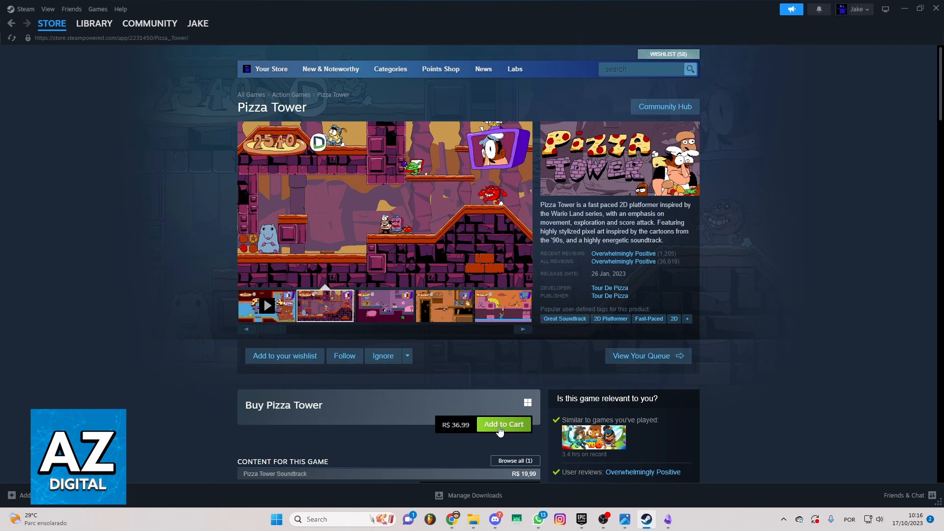
pyautogui.click(504, 424)
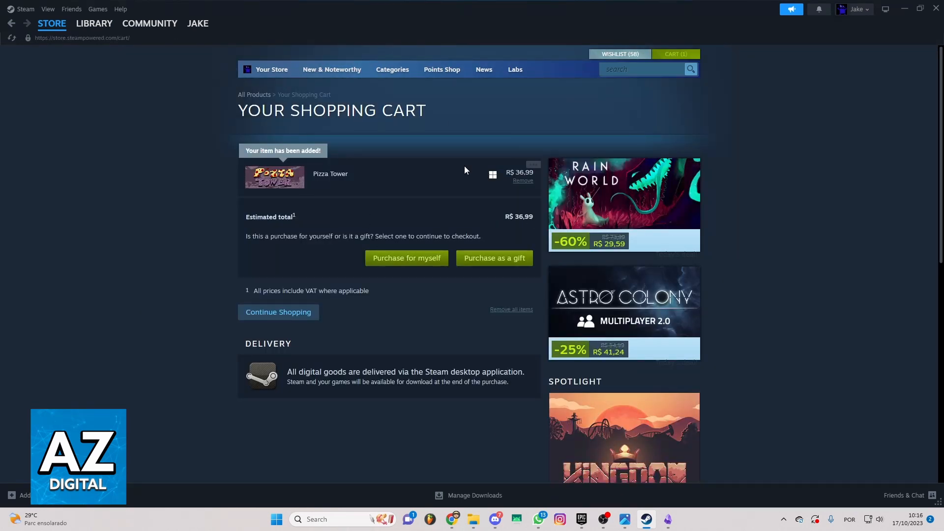
pyautogui.moveTo(281, 161)
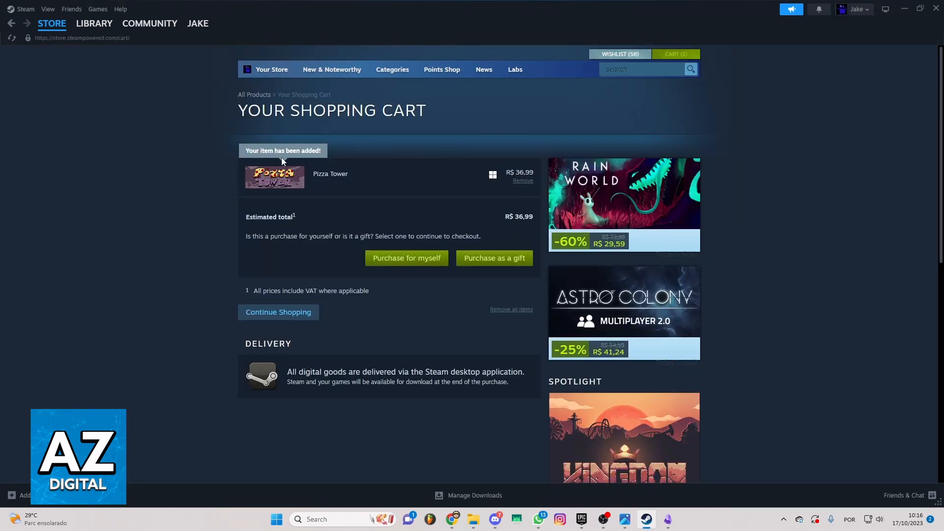
pyautogui.moveTo(405, 257)
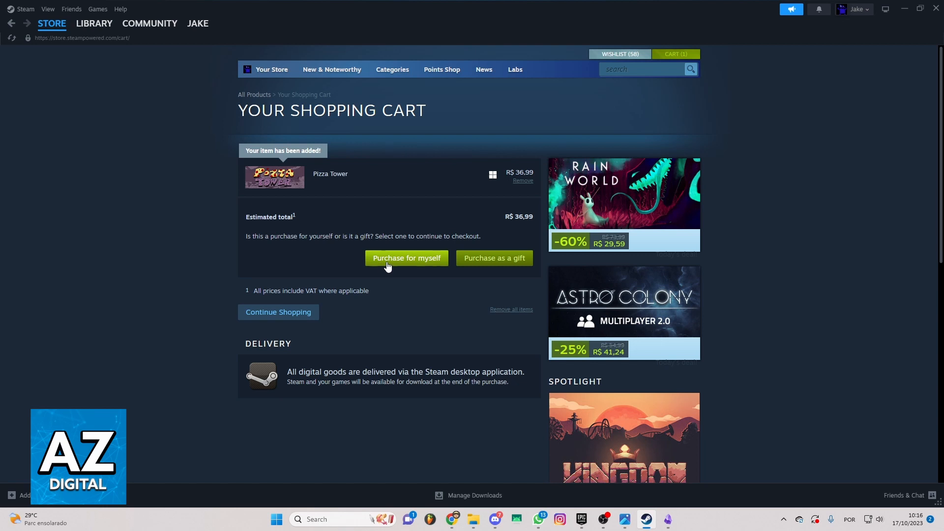
# - Check out Pizza Tower for myself, reaching the payment method page with Mastercard selected
pyautogui.click(406, 258)
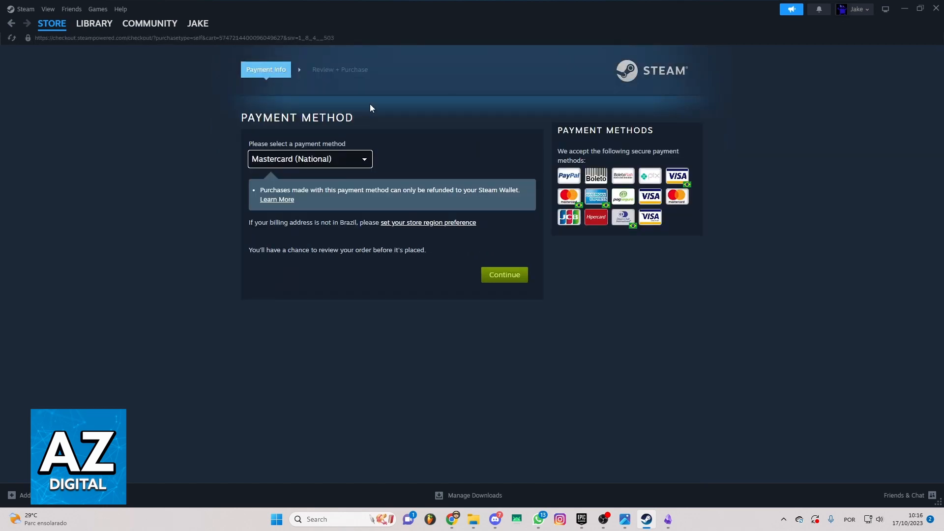
pyautogui.moveTo(349, 151)
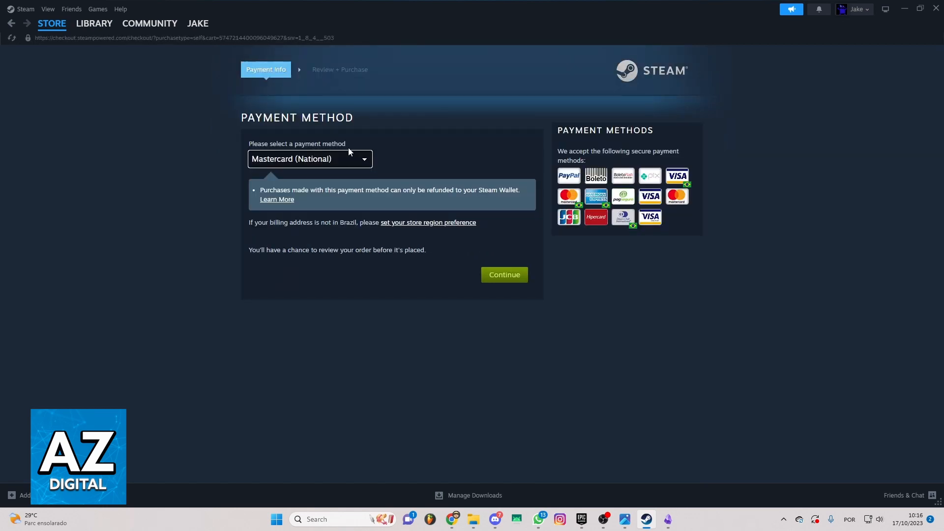
pyautogui.moveTo(429, 153)
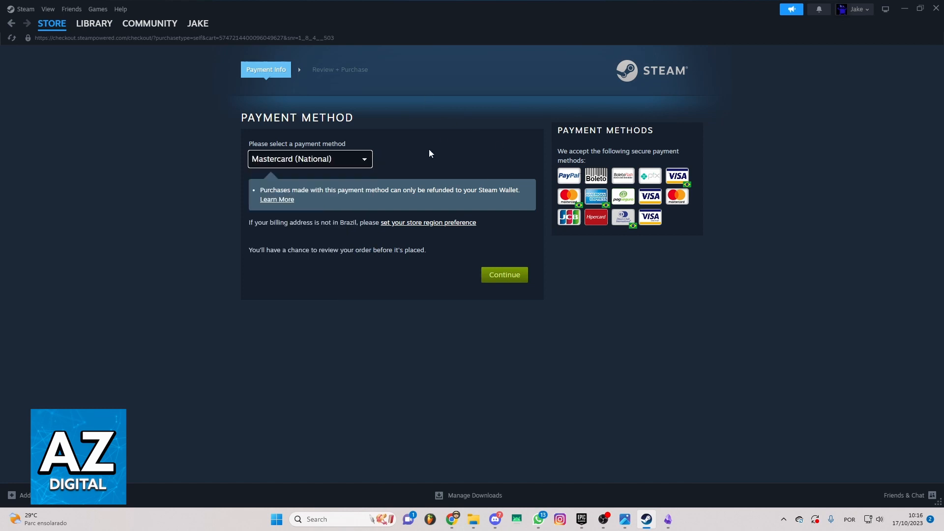
pyautogui.moveTo(504, 274)
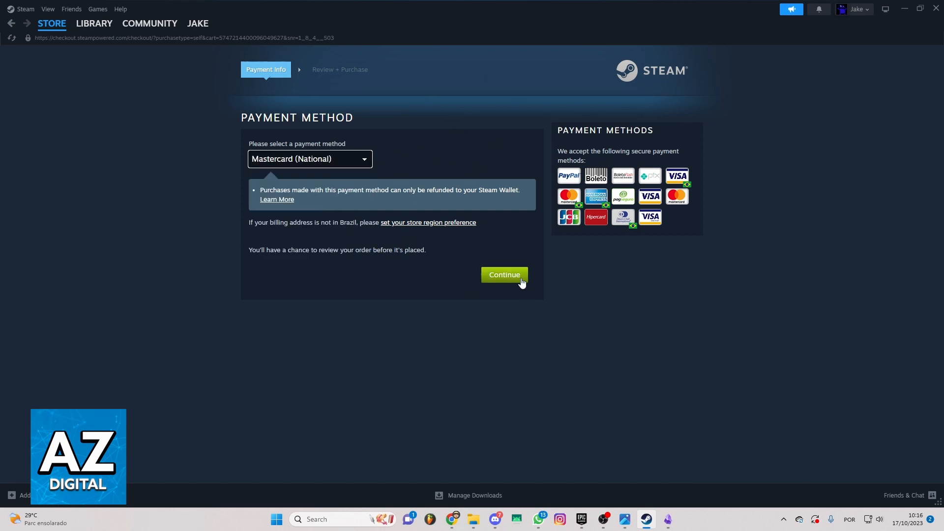
pyautogui.moveTo(661, 184)
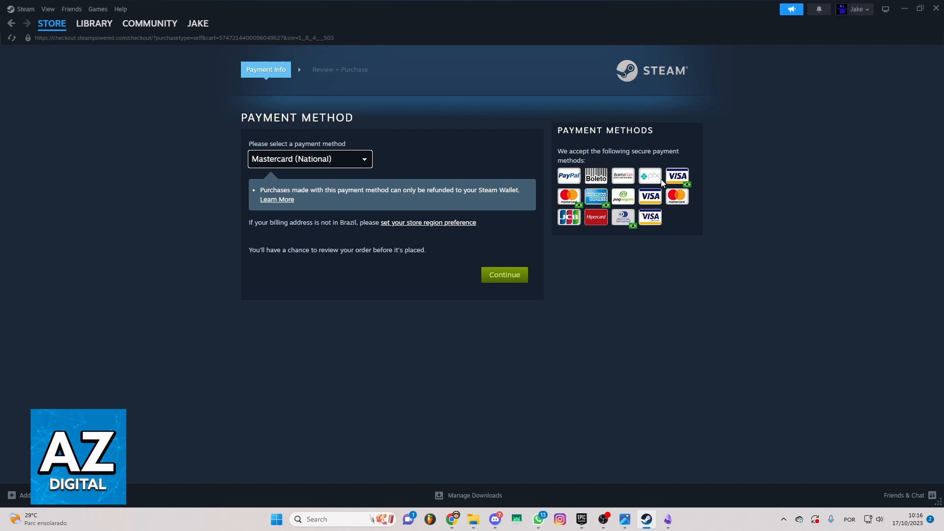
pyautogui.moveTo(519, 176)
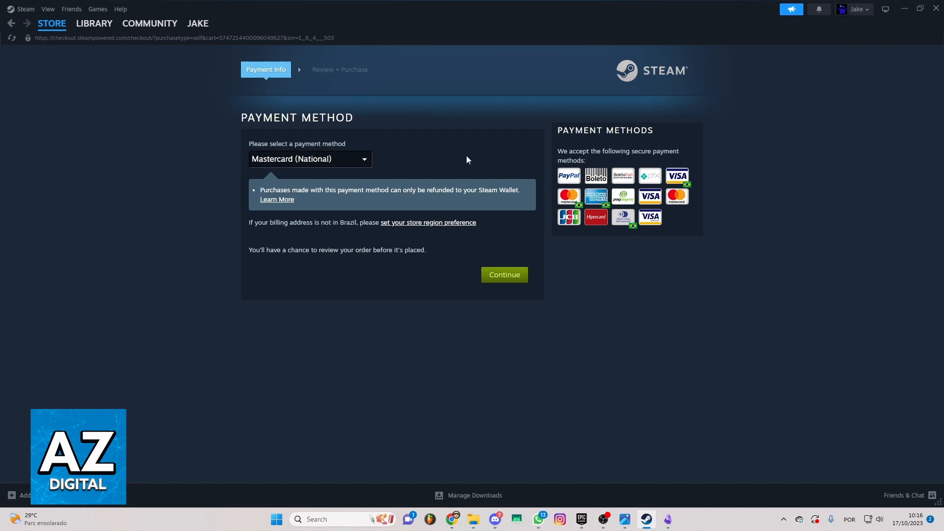
pyautogui.moveTo(415, 167)
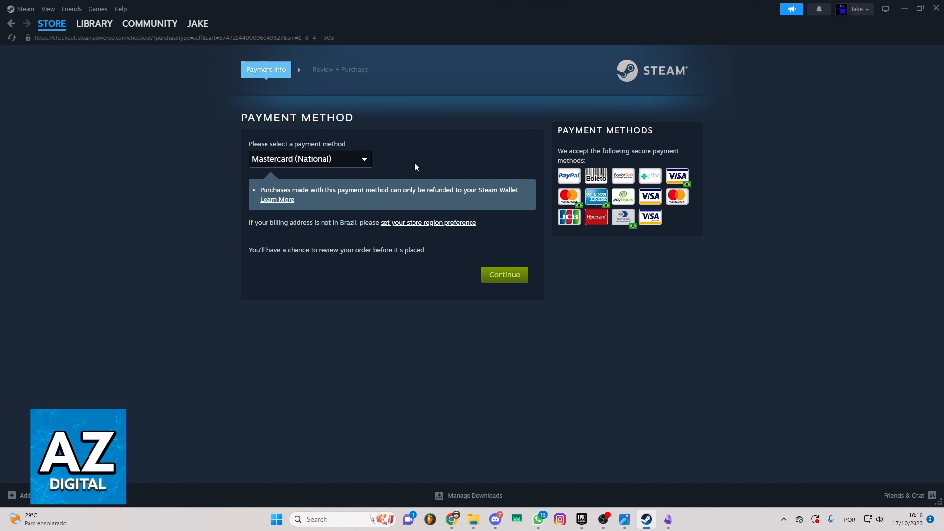
pyautogui.moveTo(207, 5)
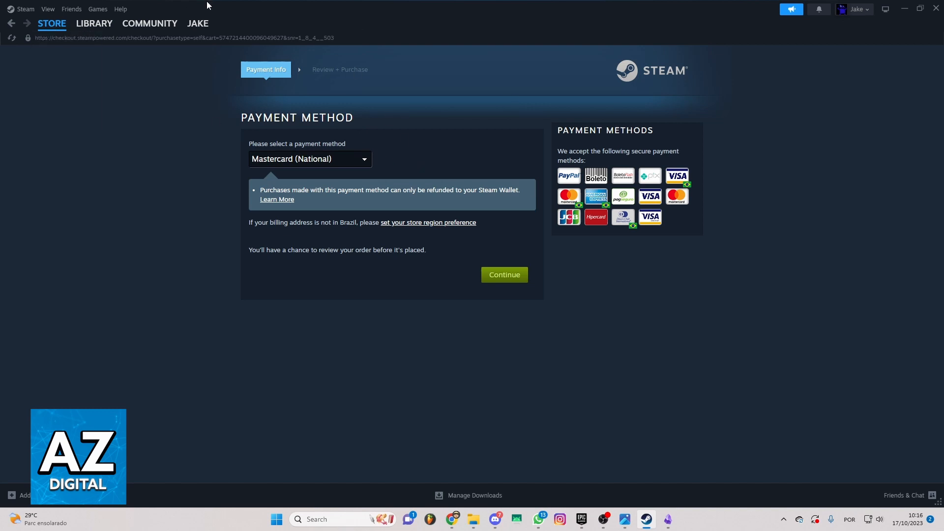
pyautogui.click(94, 23)
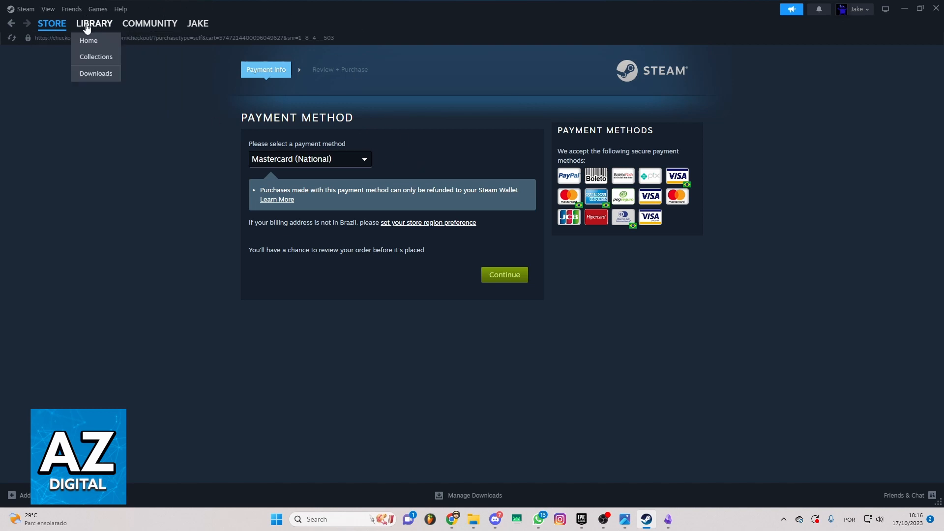
# - Browse Library Home, view Monstrum 2, then open the LEGO Batman: The Videogame page
pyautogui.click(88, 40)
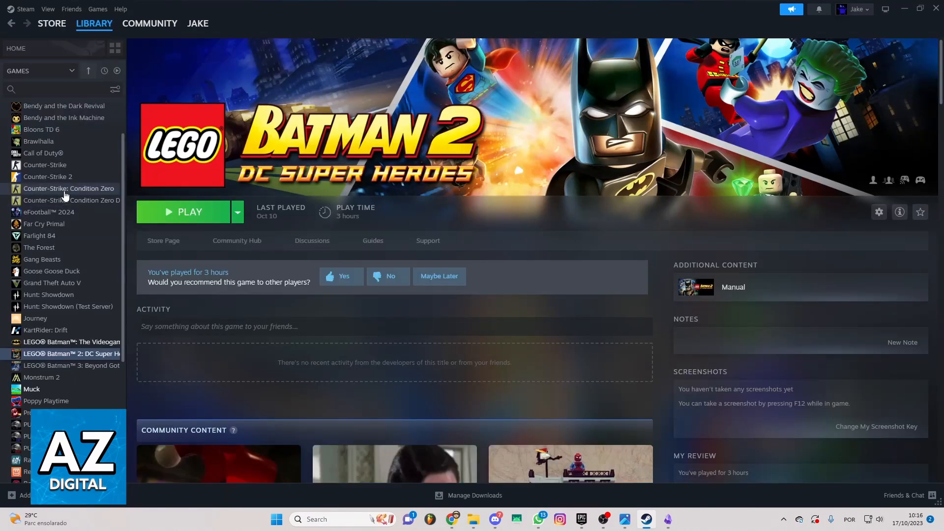
pyautogui.scroll(3)
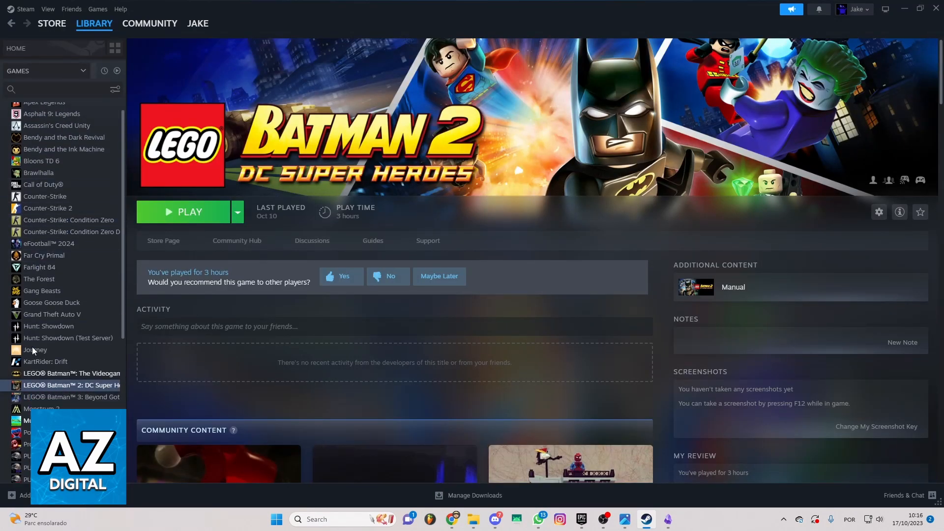
pyautogui.scroll(-3)
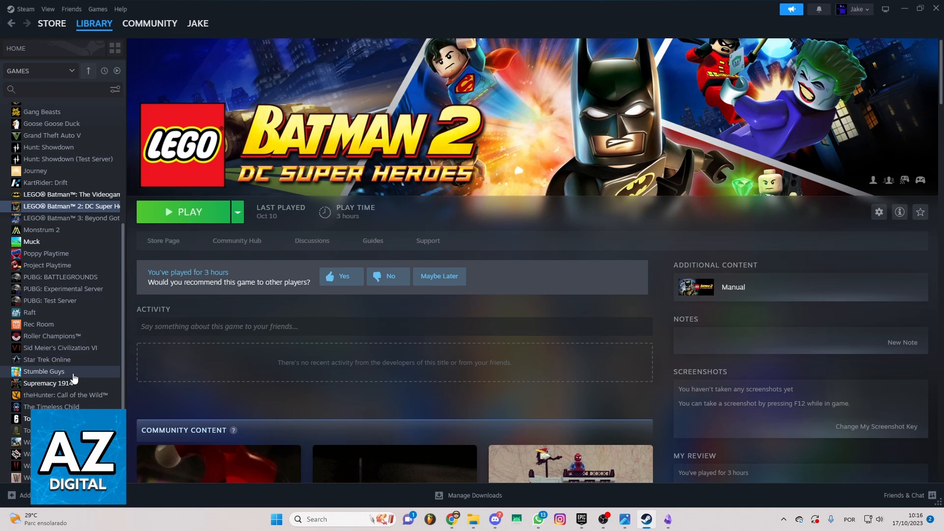
pyautogui.scroll(3)
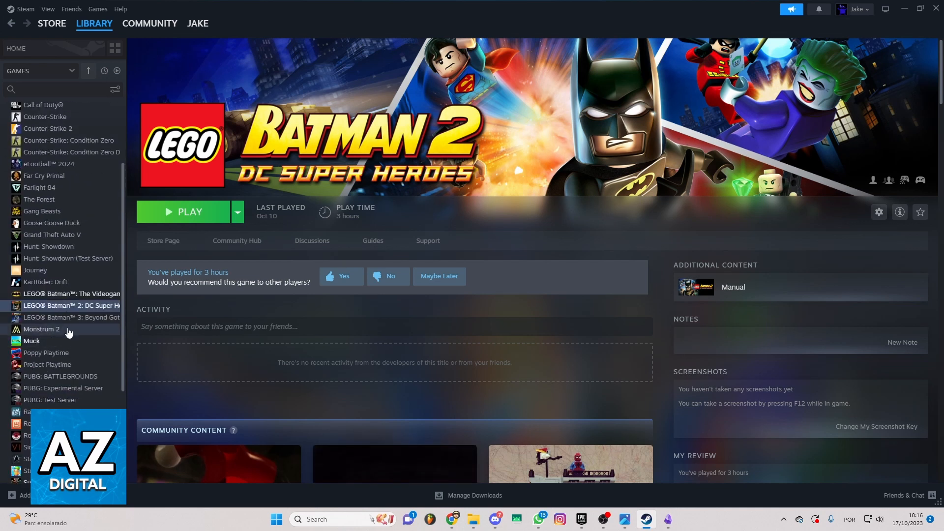
pyautogui.click(41, 329)
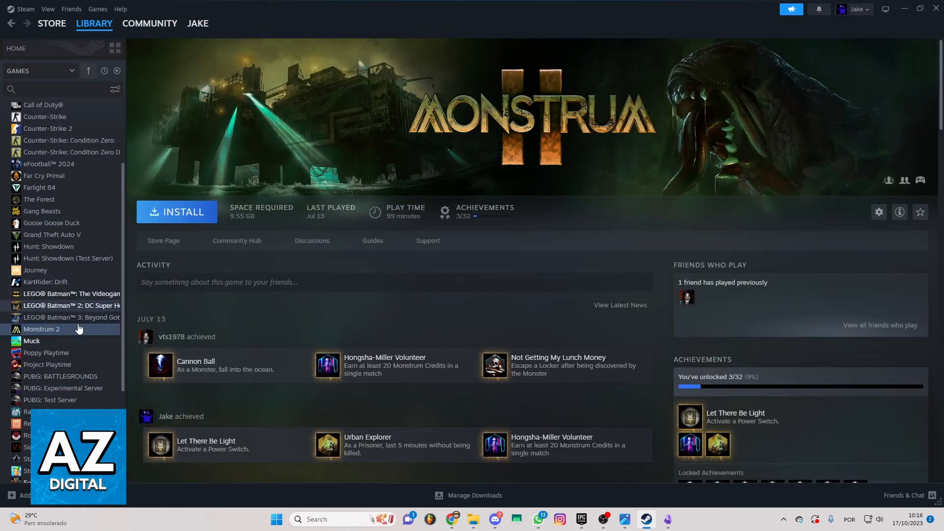
pyautogui.moveTo(177, 212)
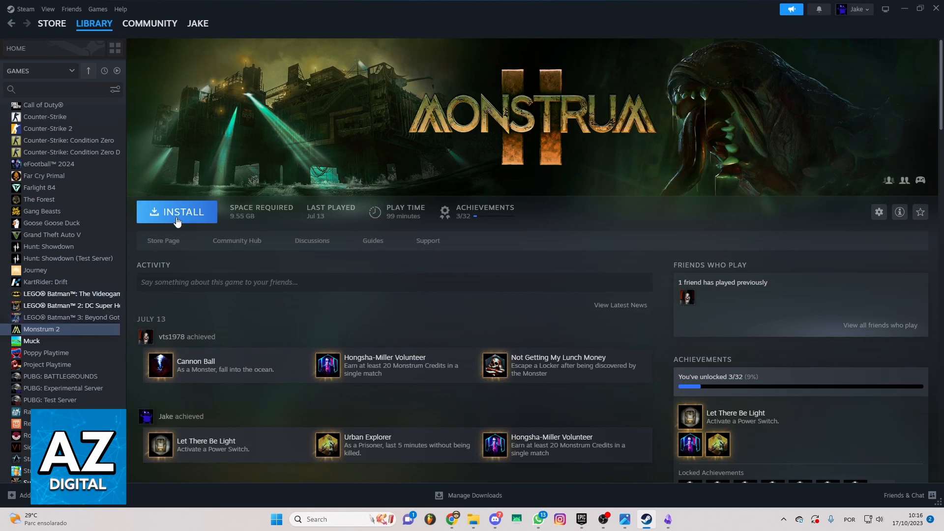
pyautogui.moveTo(66, 325)
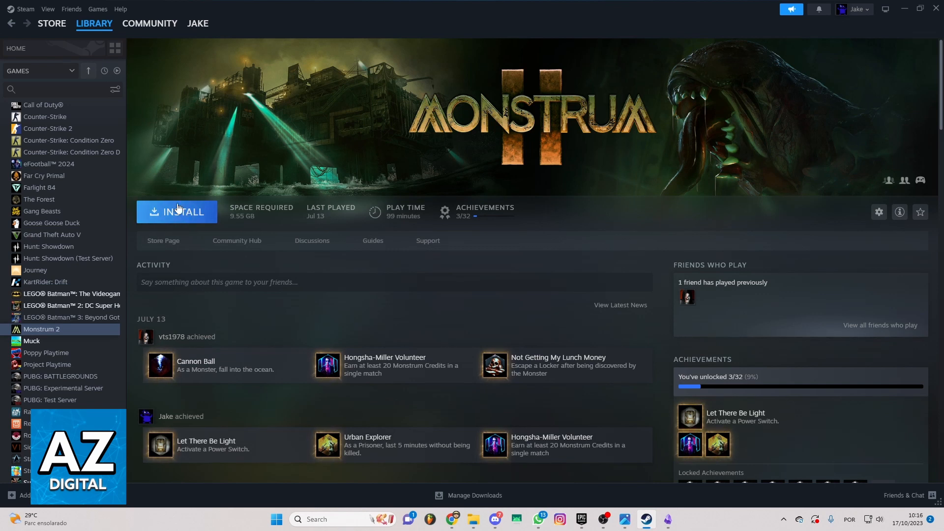
pyautogui.moveTo(129, 282)
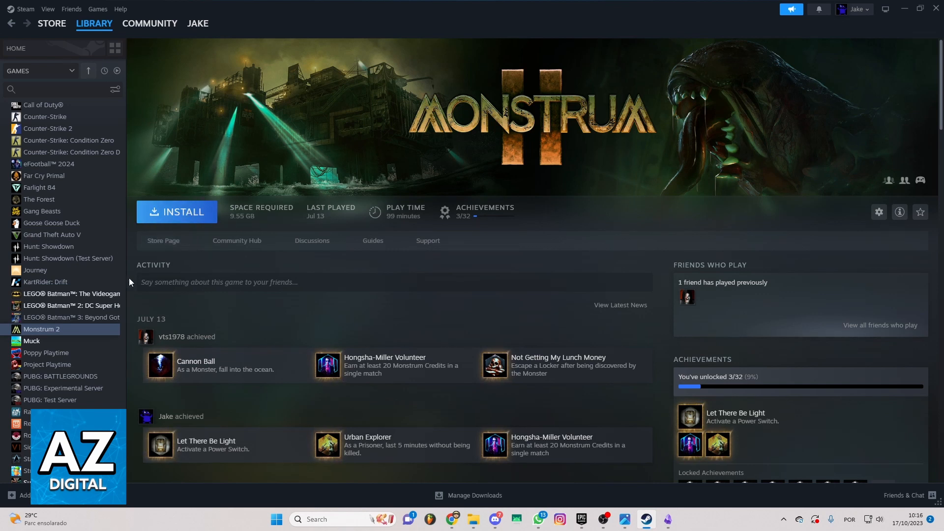
pyautogui.click(70, 294)
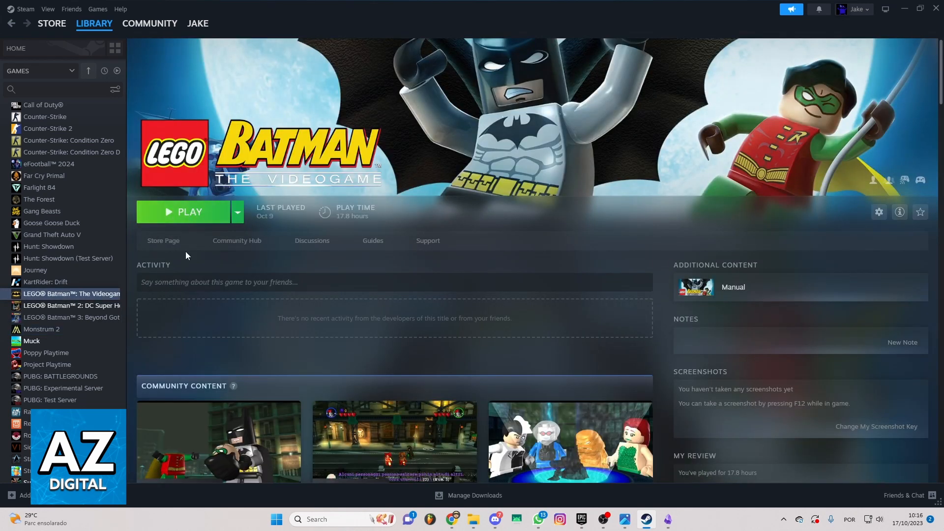
pyautogui.moveTo(502, 317)
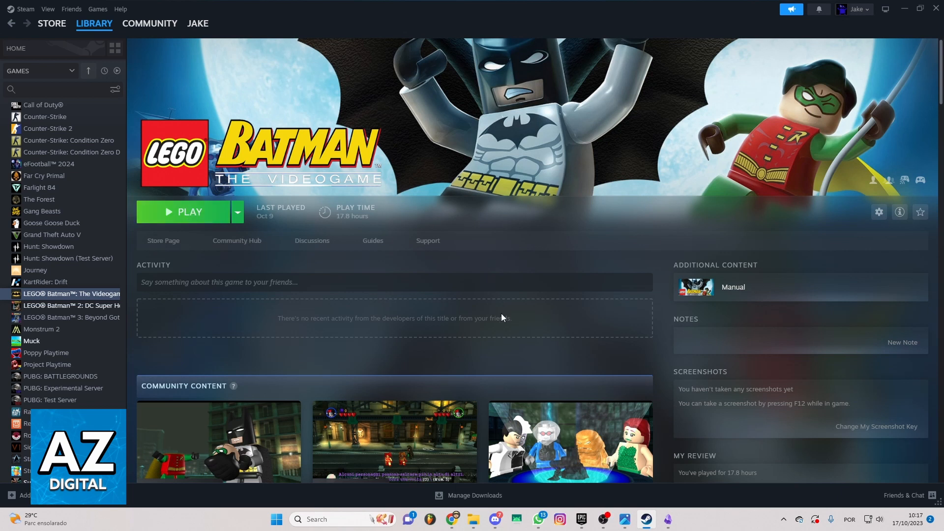